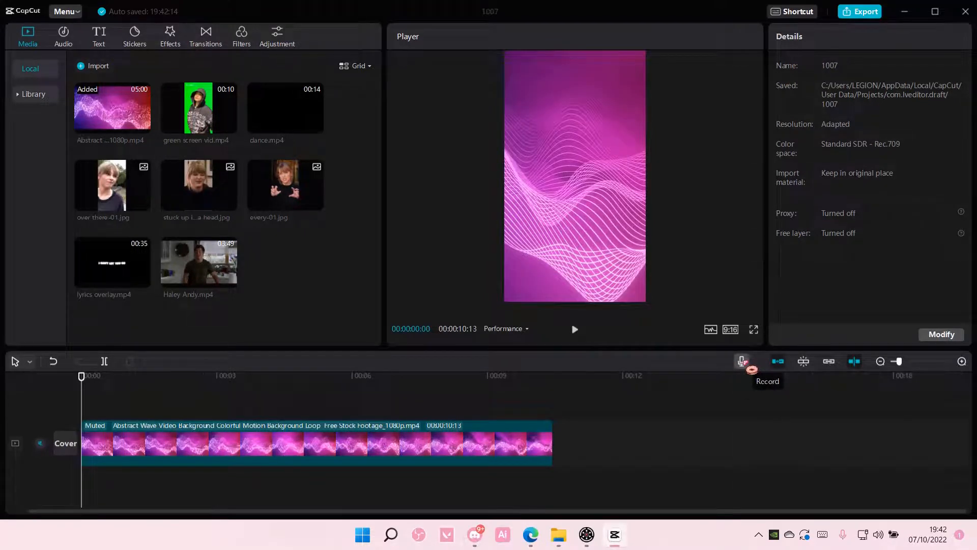
Step: Open the Record panel from the timeline's microphone button
{"action": "left_click", "coordinate": [741, 361]}
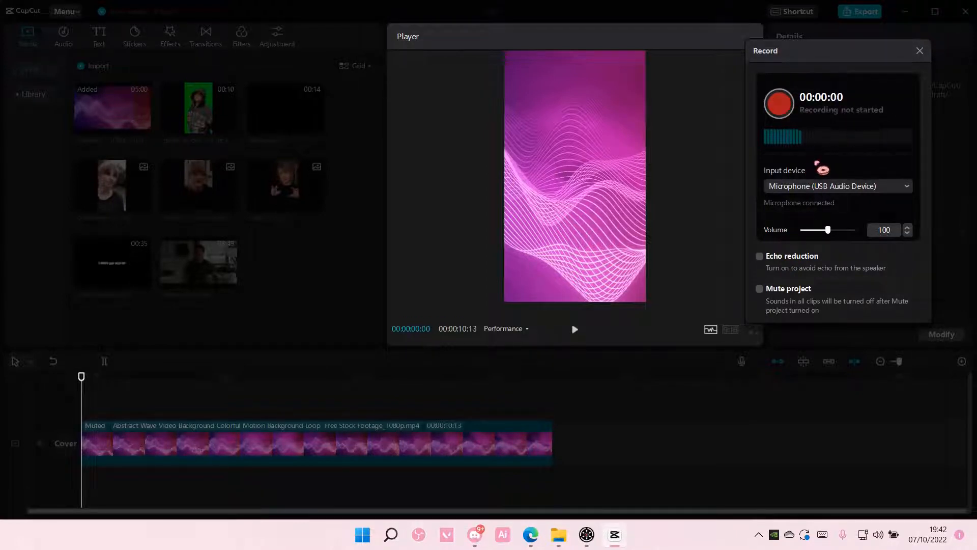
Step: Raise the microphone input volume to 200 and enable echo reduction
{"action": "left_click", "coordinate": [837, 185]}
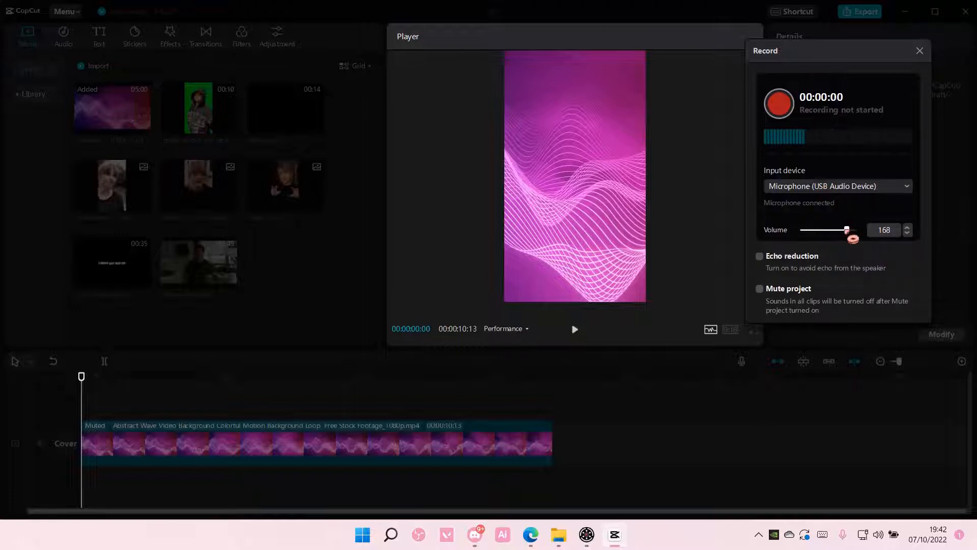
{"action": "left_click_drag", "start_coordinate": [846, 230], "coordinate": [856, 230]}
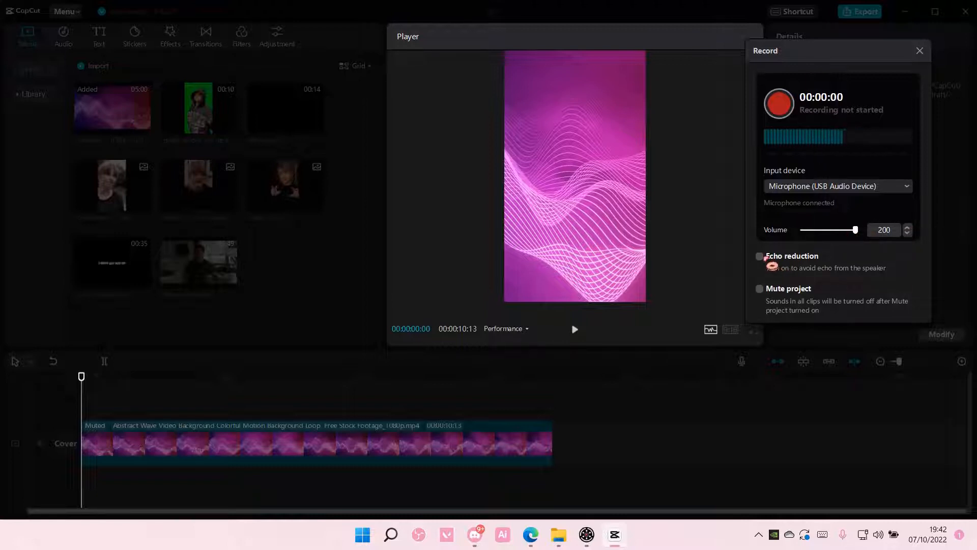
{"action": "left_click", "coordinate": [759, 256]}
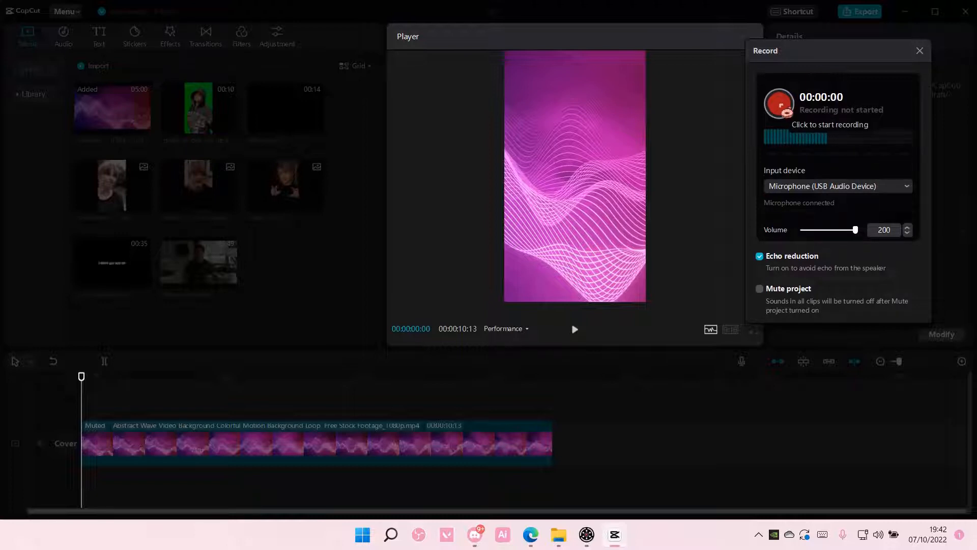
Step: Record an eight-second voiceover clip, Record1, under the wave background and close the recorder
{"action": "left_click", "coordinate": [779, 103]}
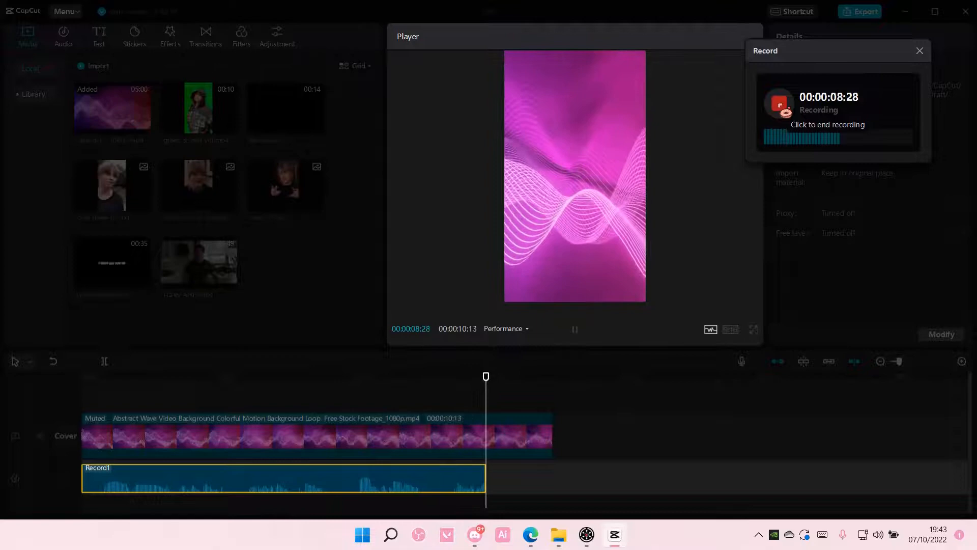
{"action": "left_click", "coordinate": [777, 102]}
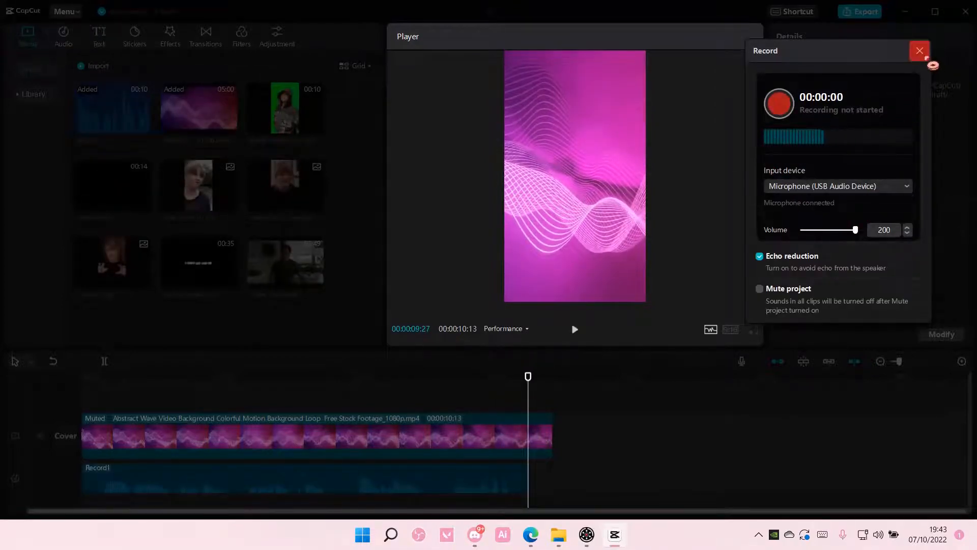
{"action": "left_click", "coordinate": [918, 50]}
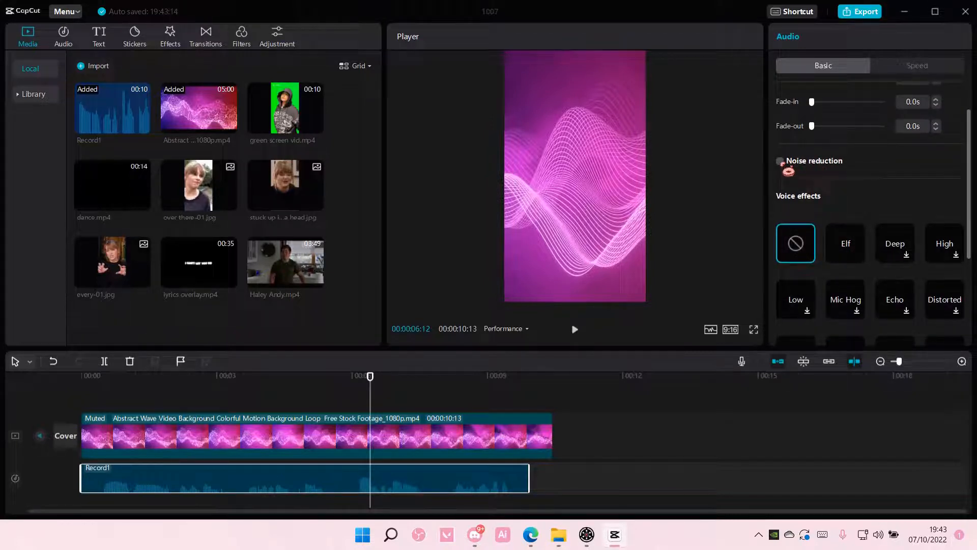
Step: Enable noise reduction on the Record1 voiceover in the Audio Basic settings
{"action": "left_click", "coordinate": [780, 161]}
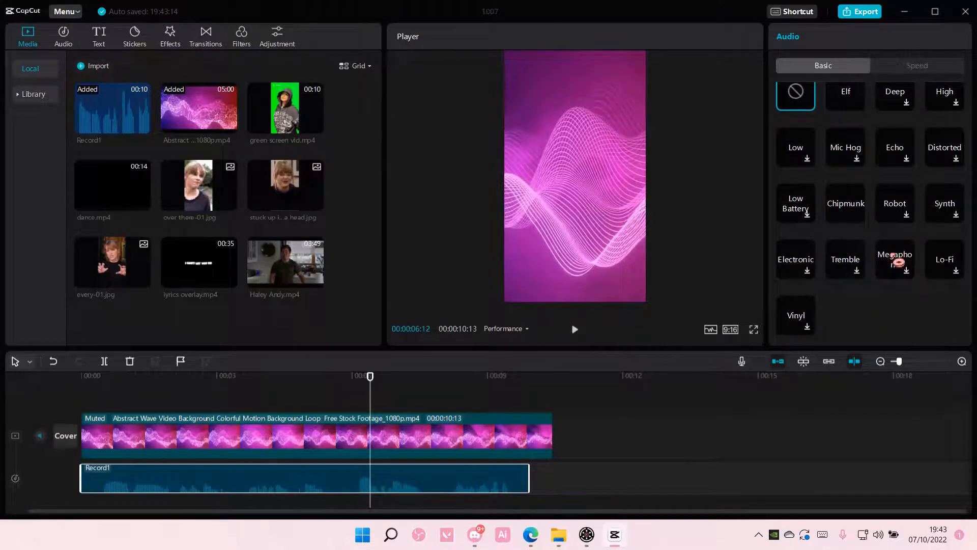
Step: Preview the Megaphone voice effect on the voiceover, then replace it with Chipmunk
{"action": "left_click", "coordinate": [895, 259]}
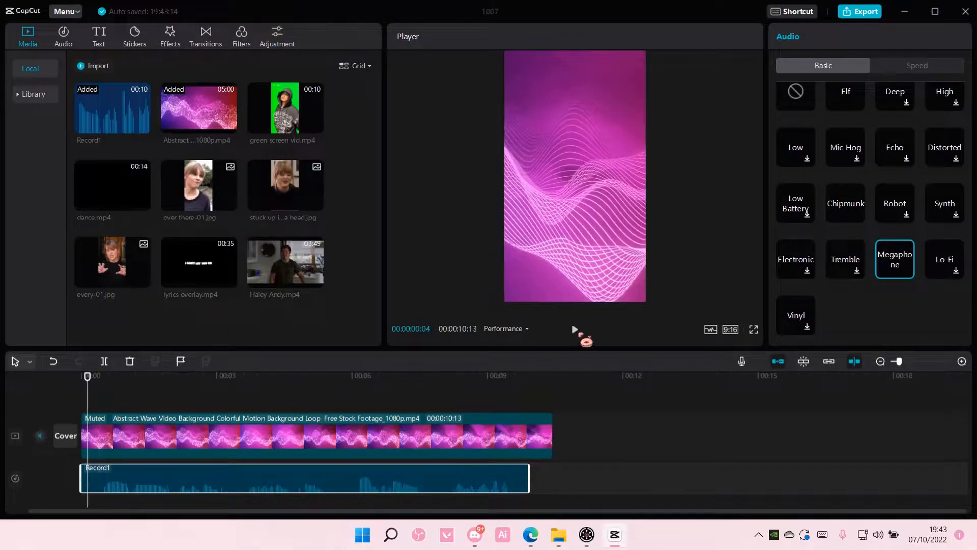
{"action": "left_click", "coordinate": [574, 330]}
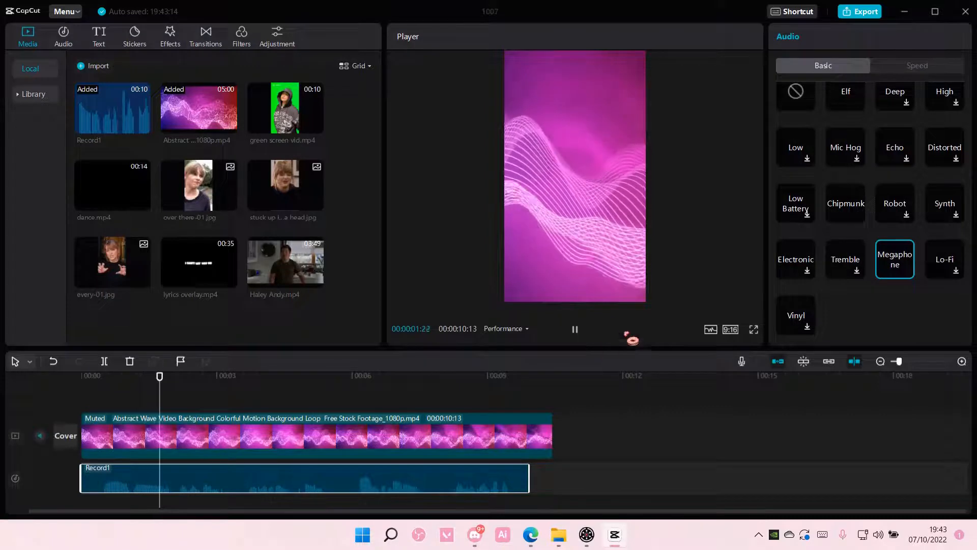
{"action": "left_click", "coordinate": [845, 203]}
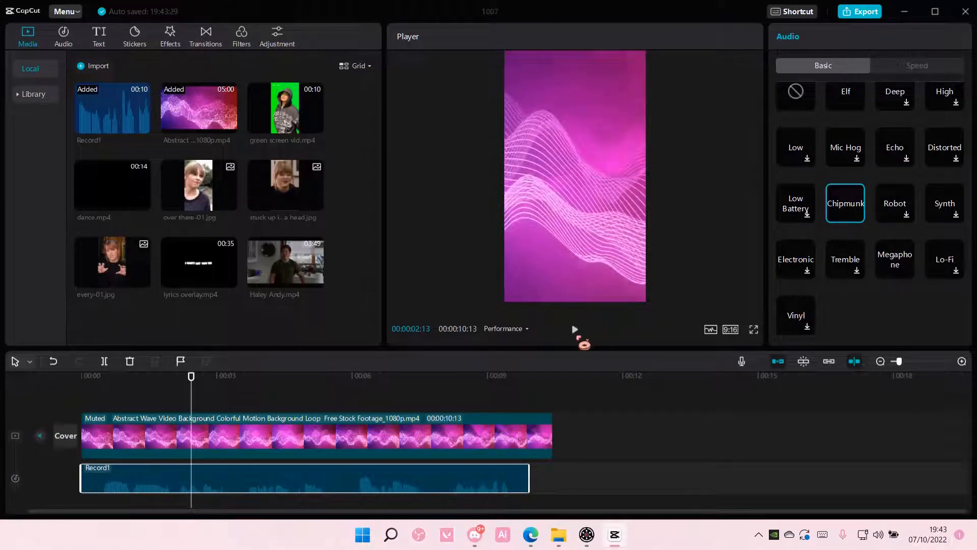
{"action": "left_click", "coordinate": [574, 330]}
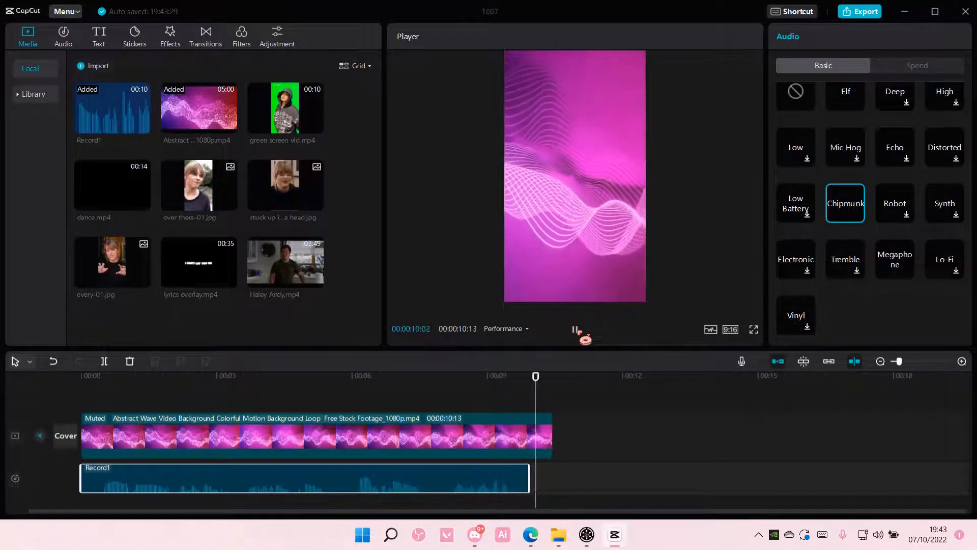
{"action": "left_click", "coordinate": [139, 377]}
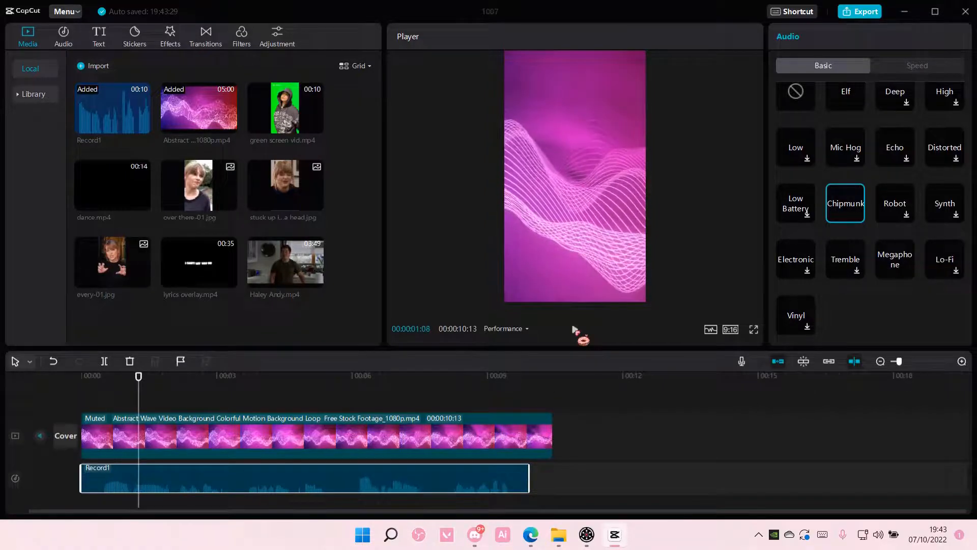